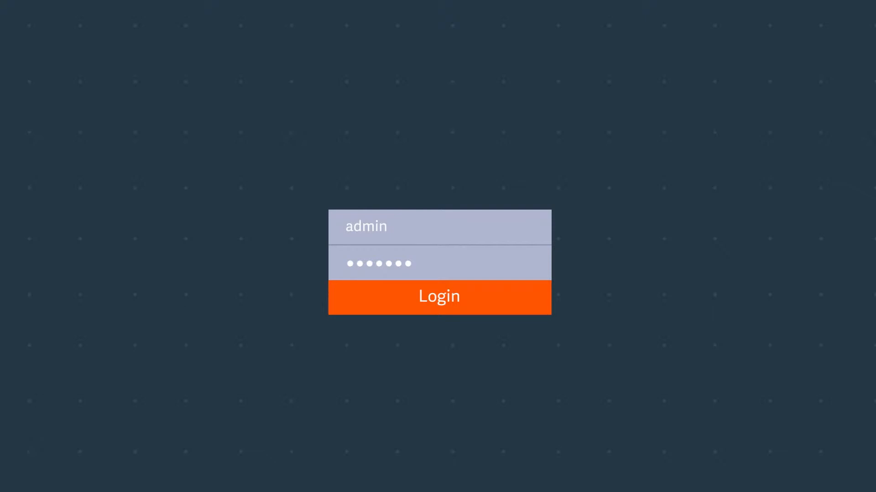
left_click(438, 297)
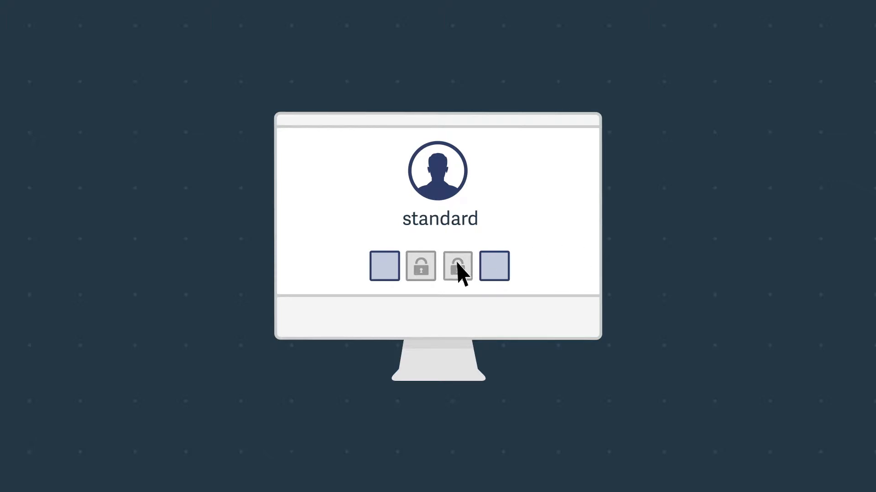
left_click(457, 266)
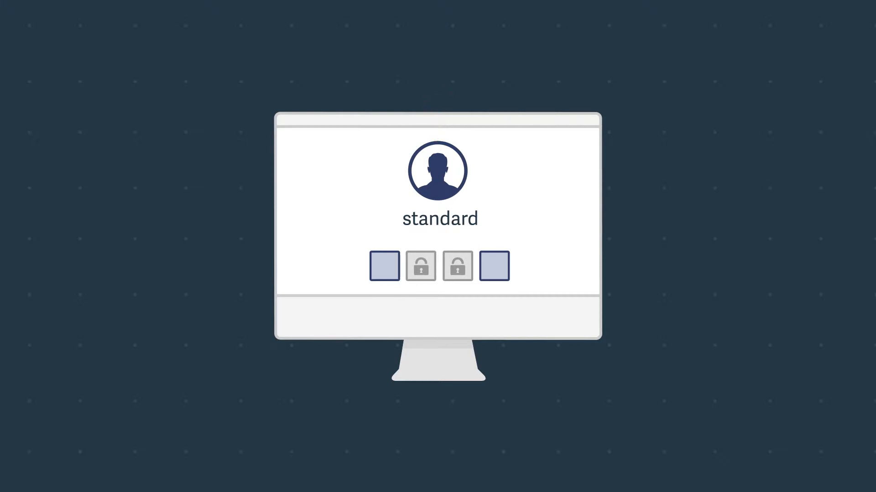